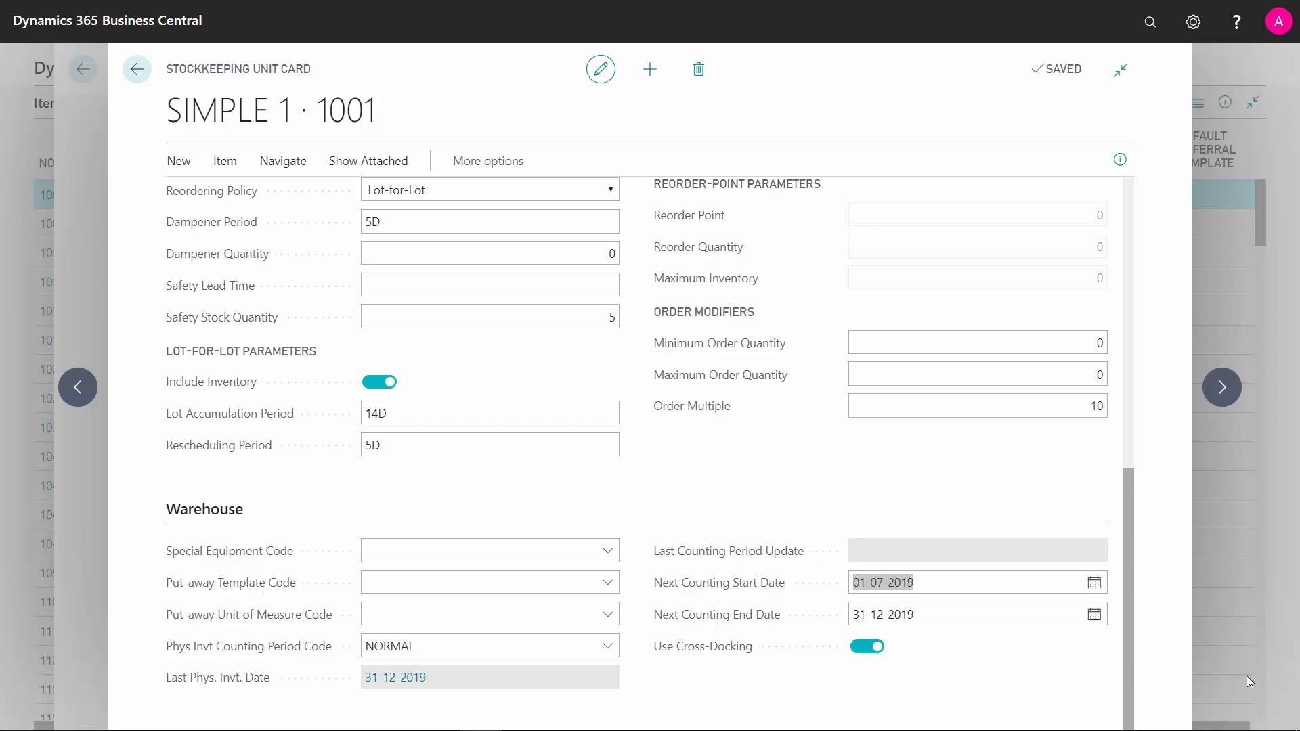
pyautogui.moveTo(709, 664)
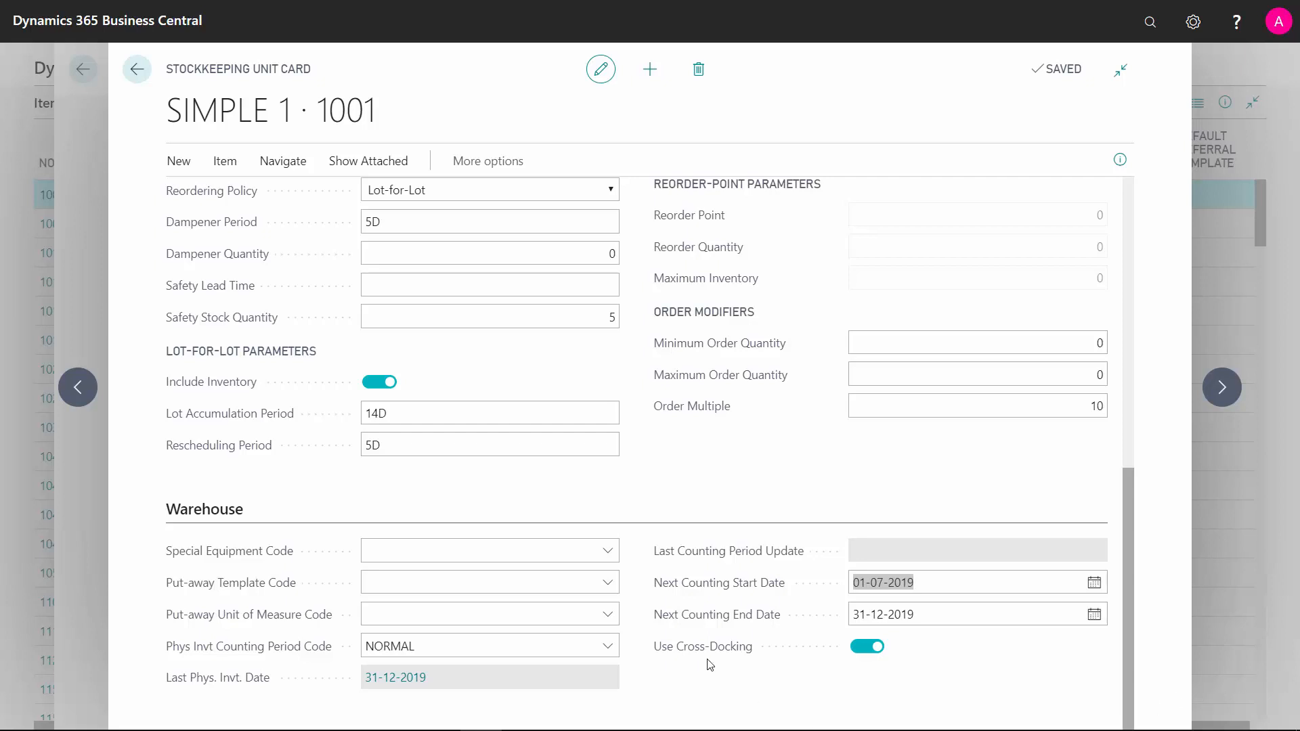
# Leave the SKU card and search 'phys inv' to reach Physical Inventory Journals for the DEFAULT batch
pyautogui.click(489, 646)
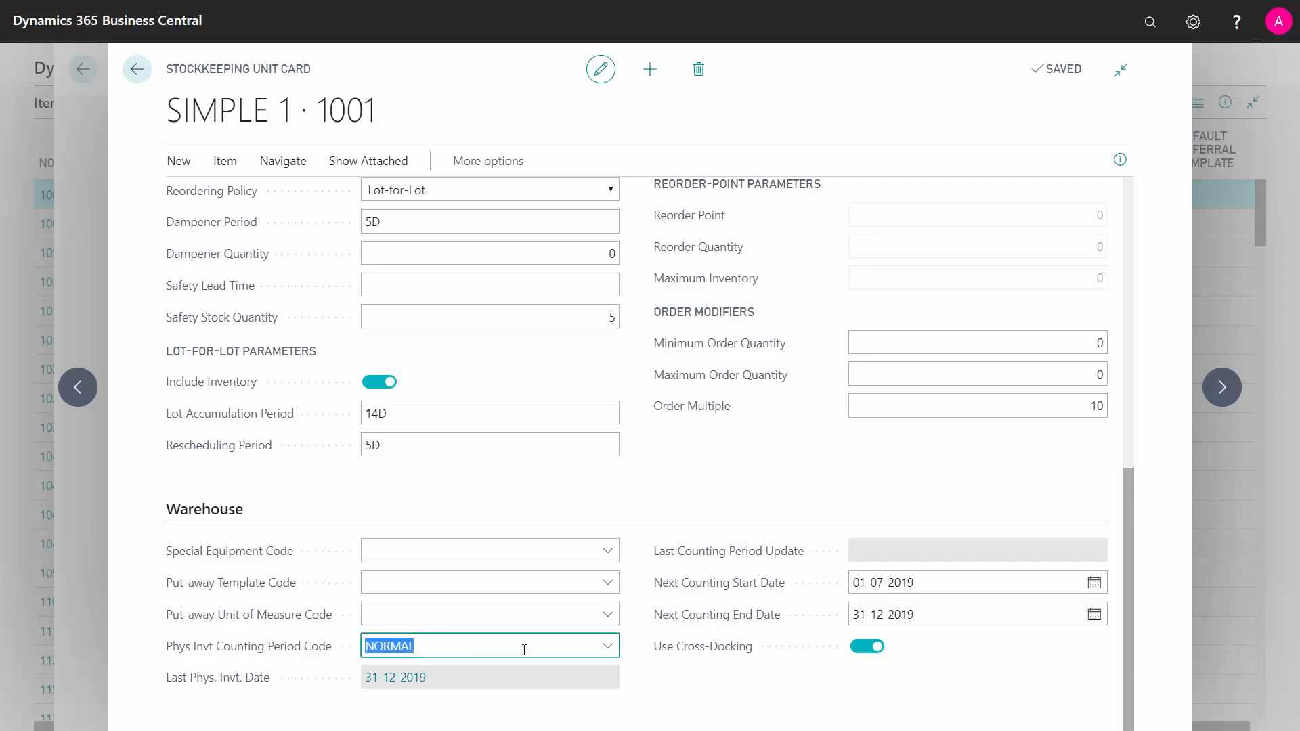
pyautogui.click(953, 583)
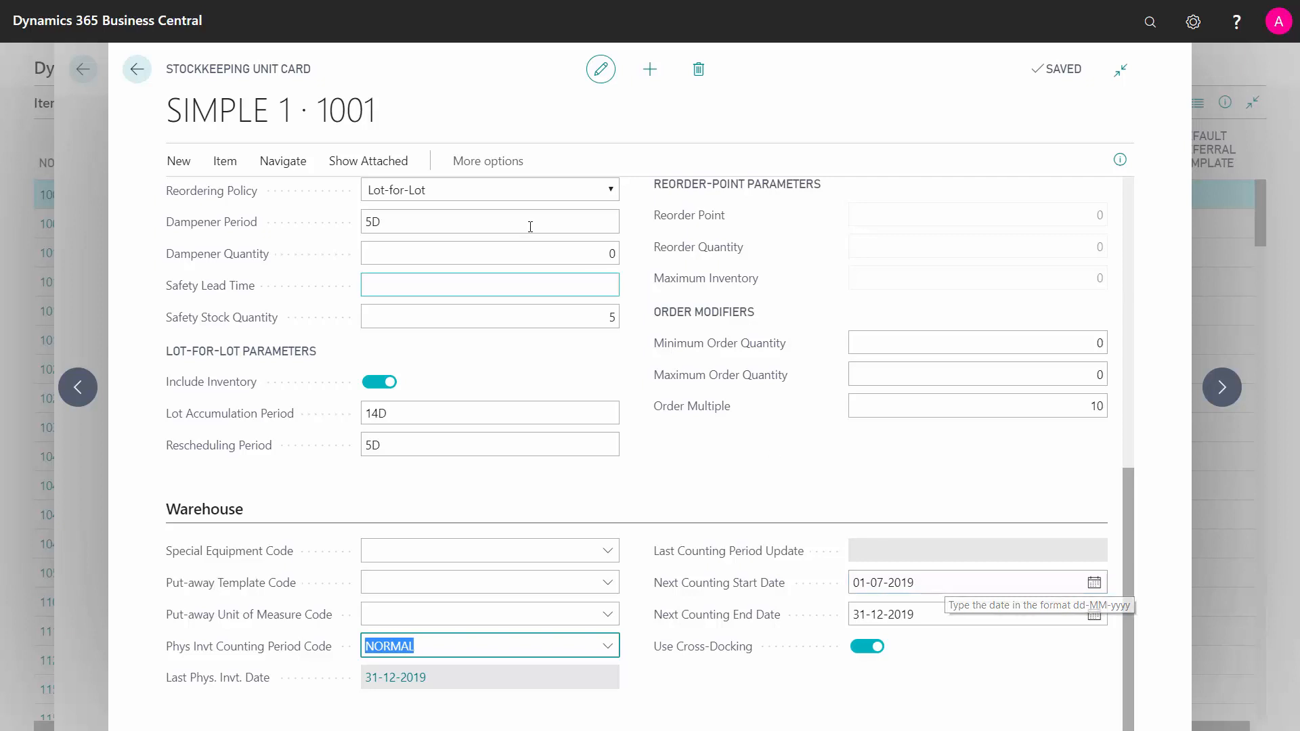
pyautogui.moveTo(1073, 49)
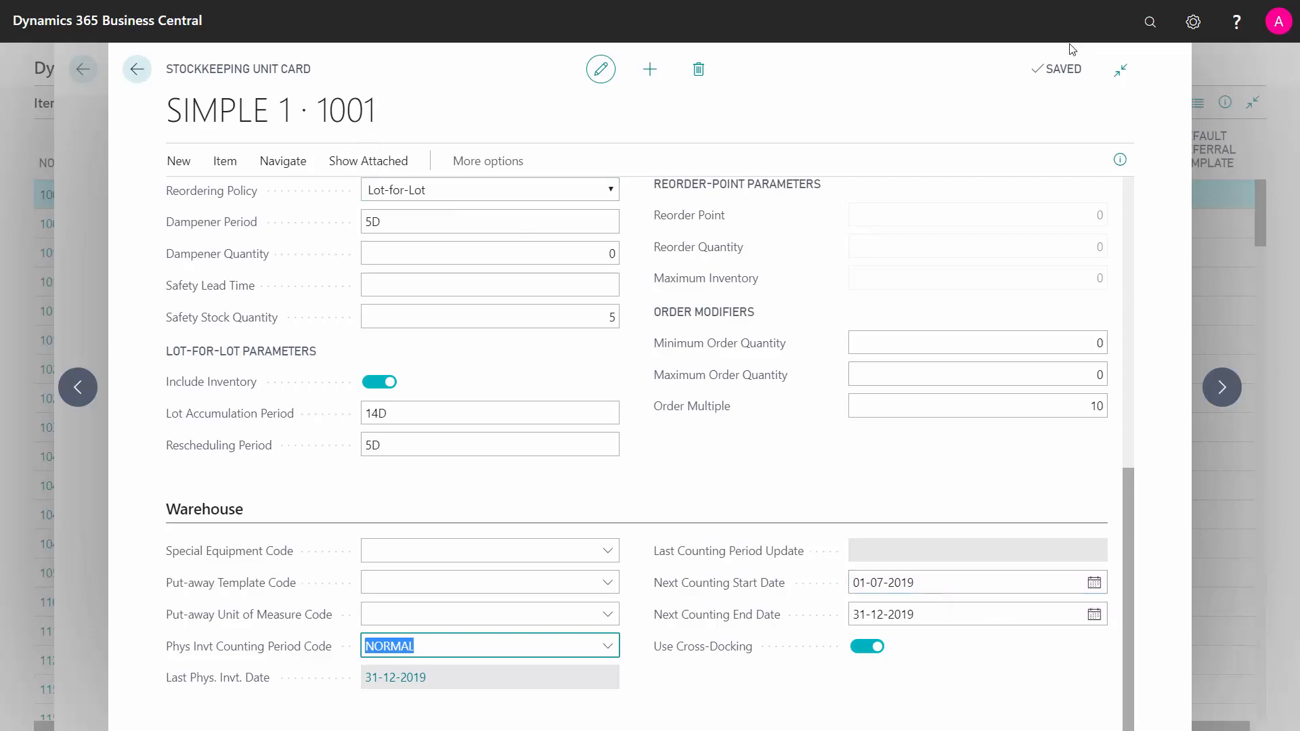
pyautogui.click(1150, 21)
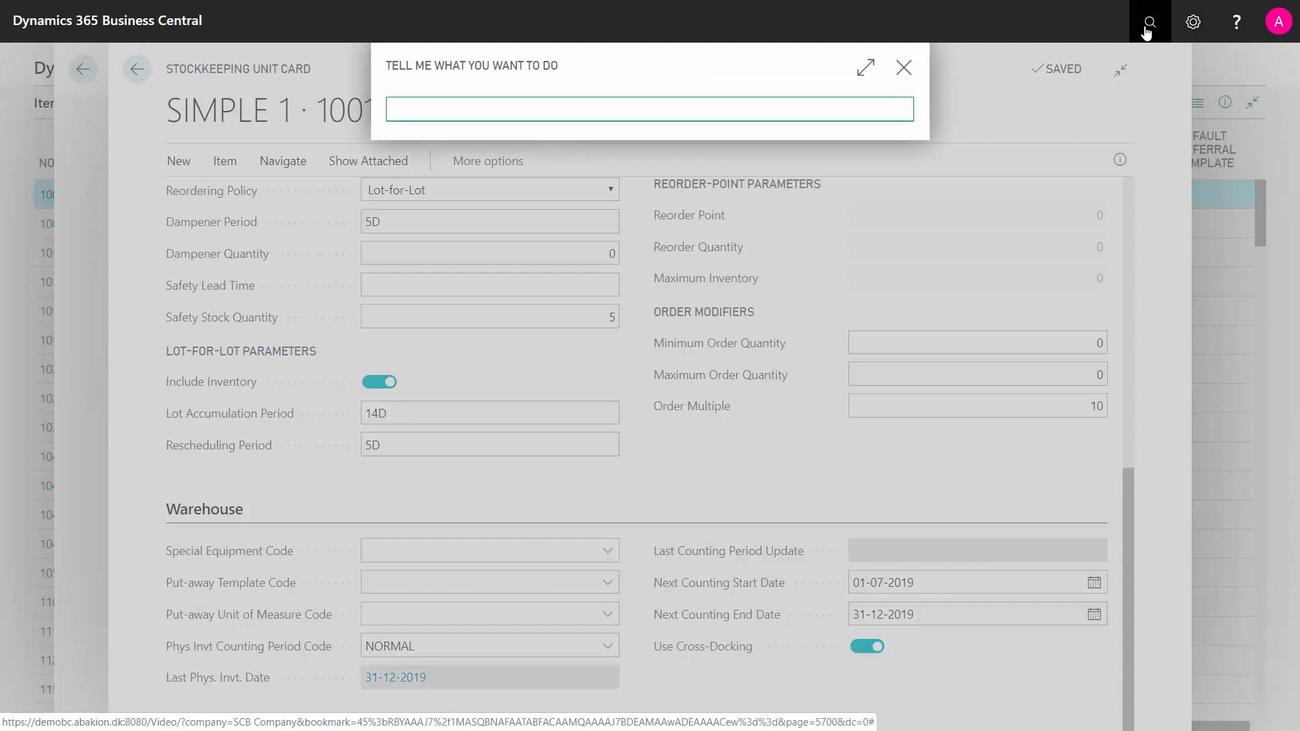
pyautogui.write('phys inv jou')
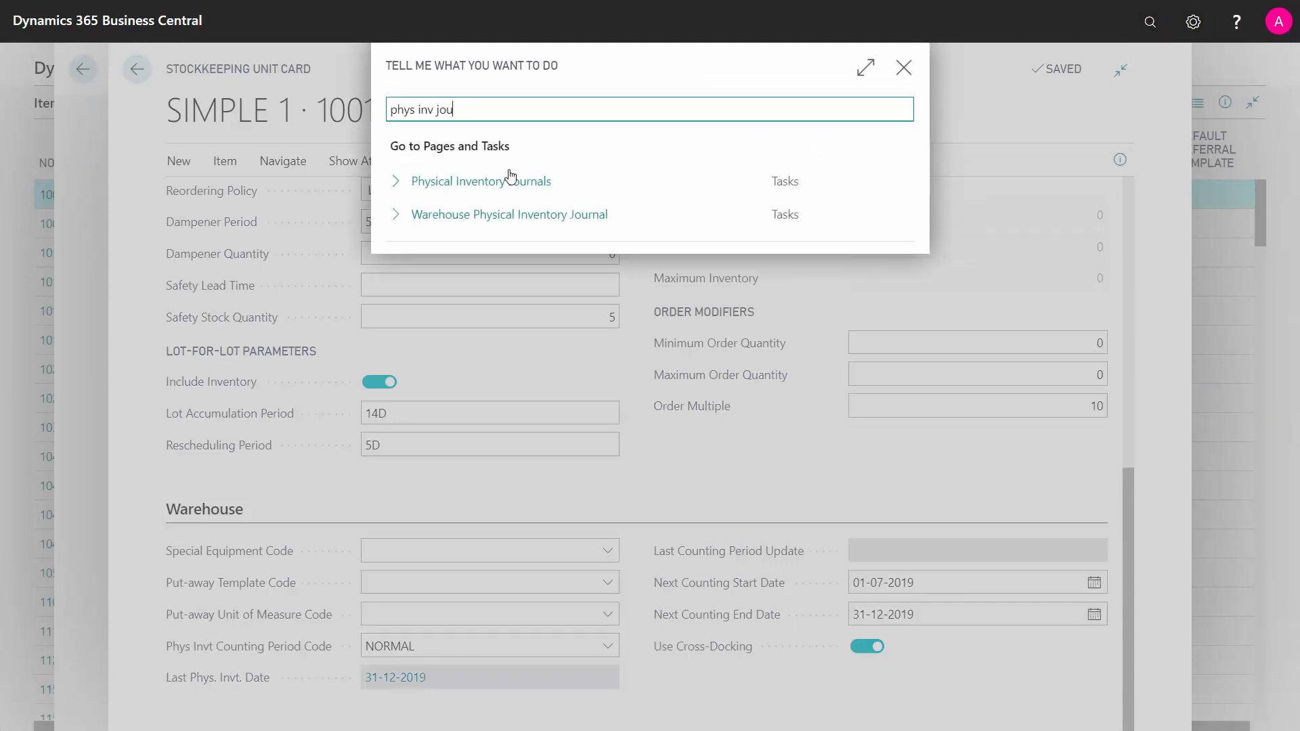
pyautogui.click(480, 180)
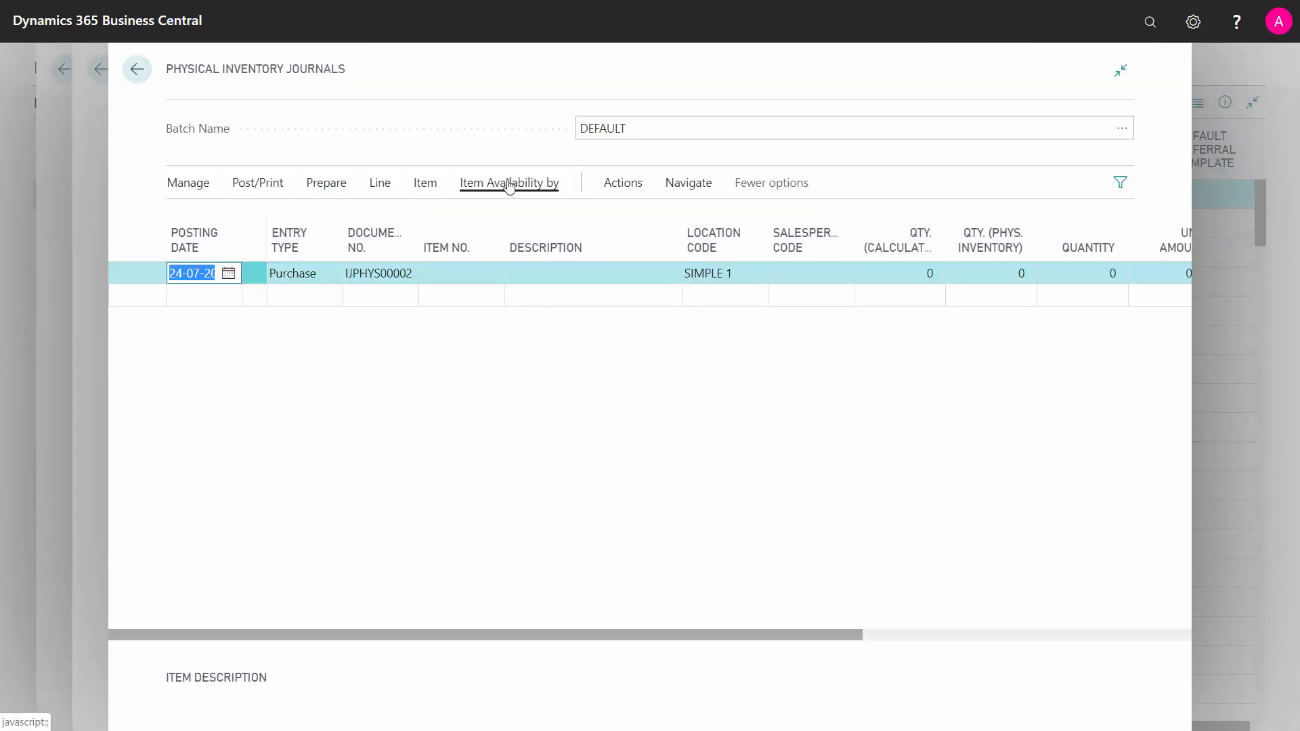
# Run Calculate Counting Period from Prepare, accepting City Bike and City Colibri Bike as due
pyautogui.click(326, 183)
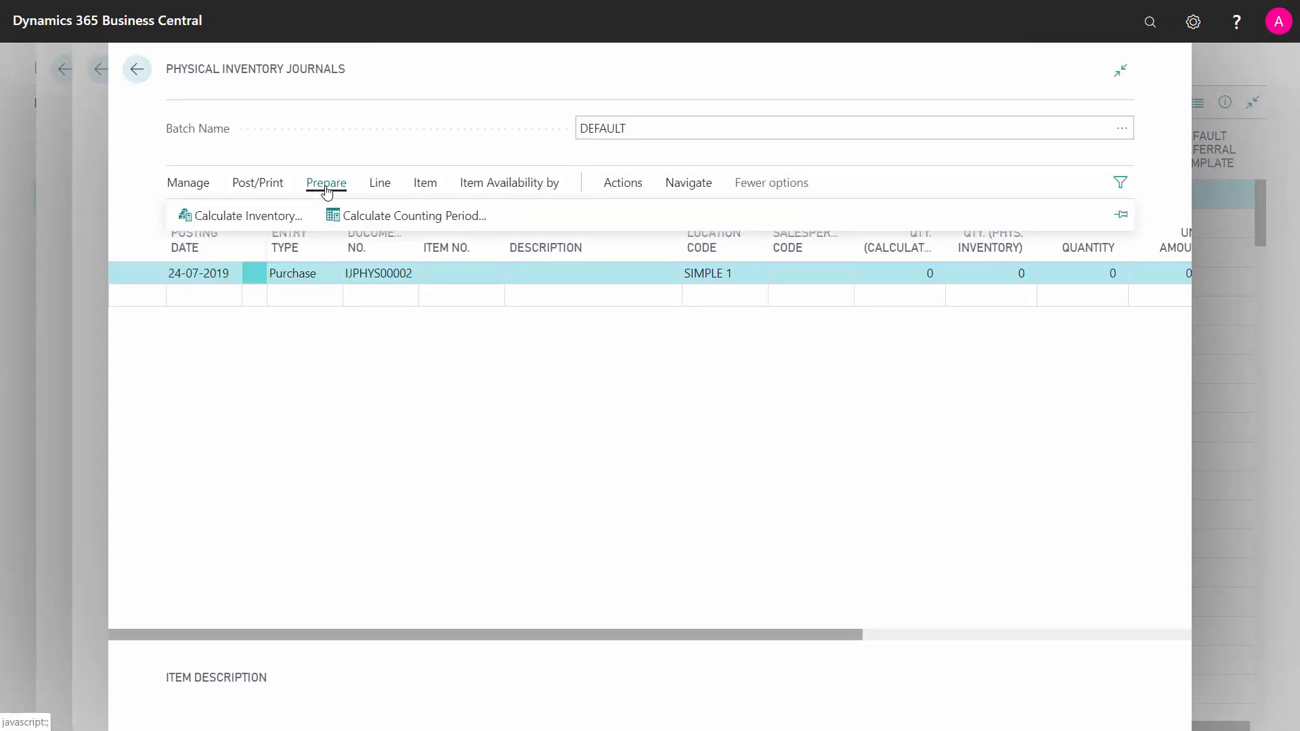
pyautogui.moveTo(243, 226)
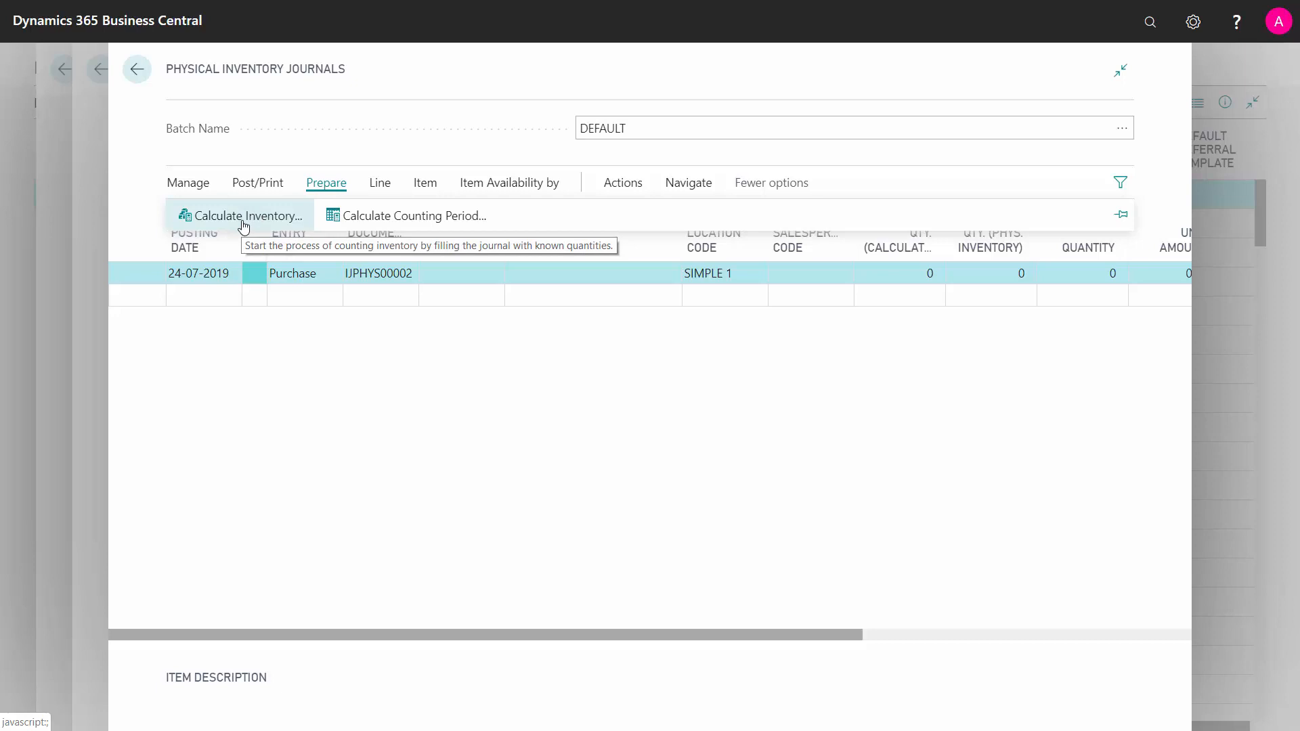
pyautogui.moveTo(411, 215)
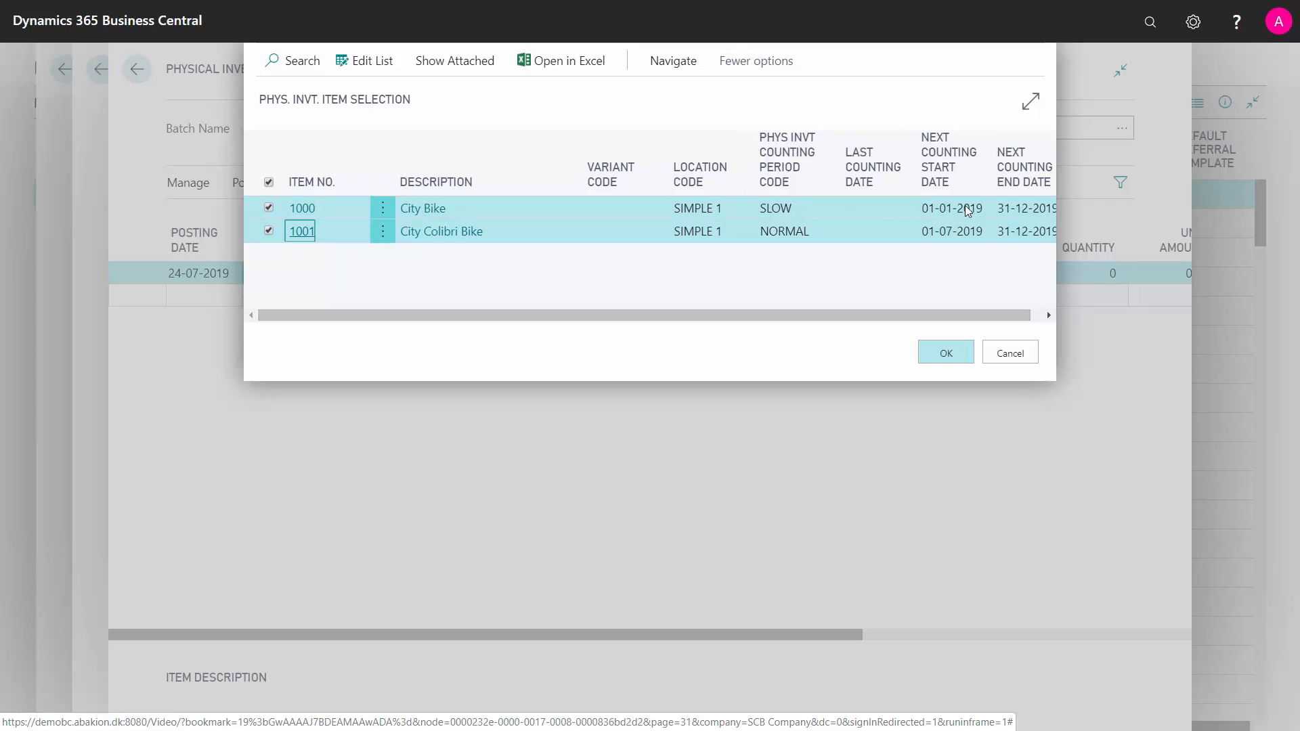
pyautogui.moveTo(897, 253)
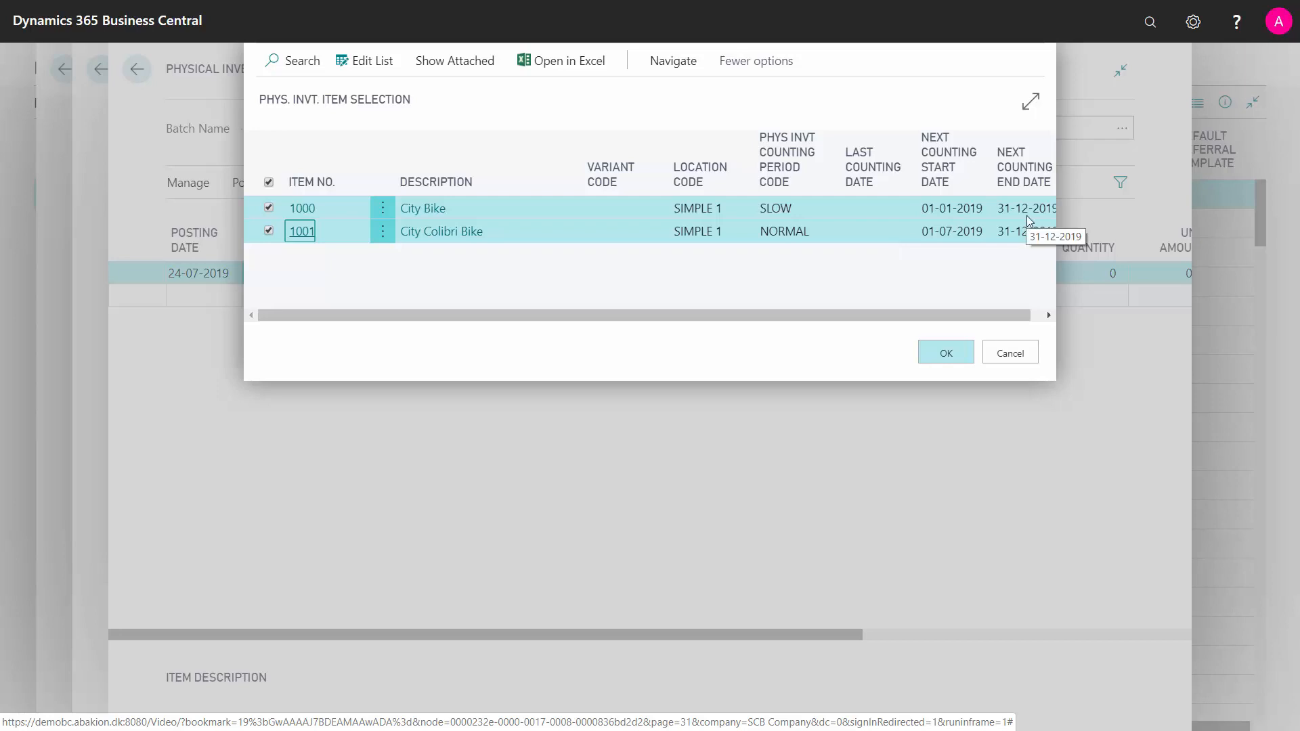
pyautogui.click(945, 352)
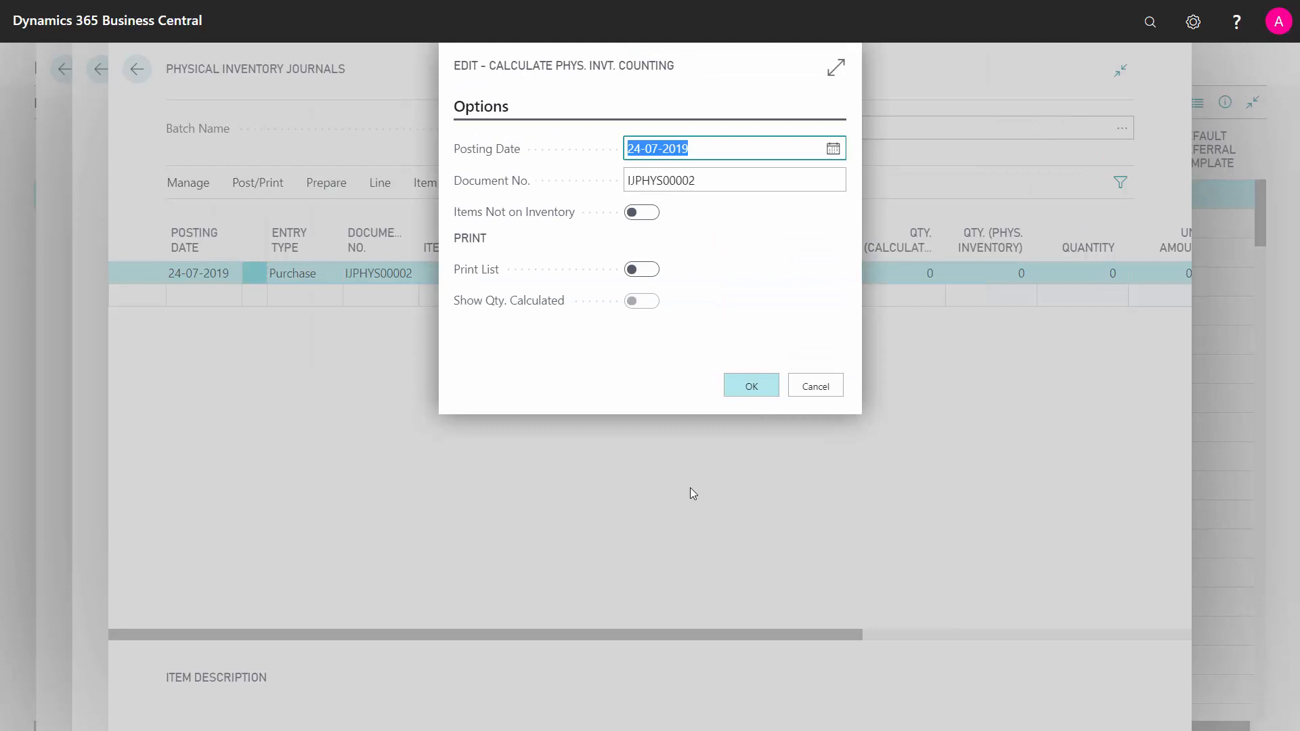
pyautogui.moveTo(752, 385)
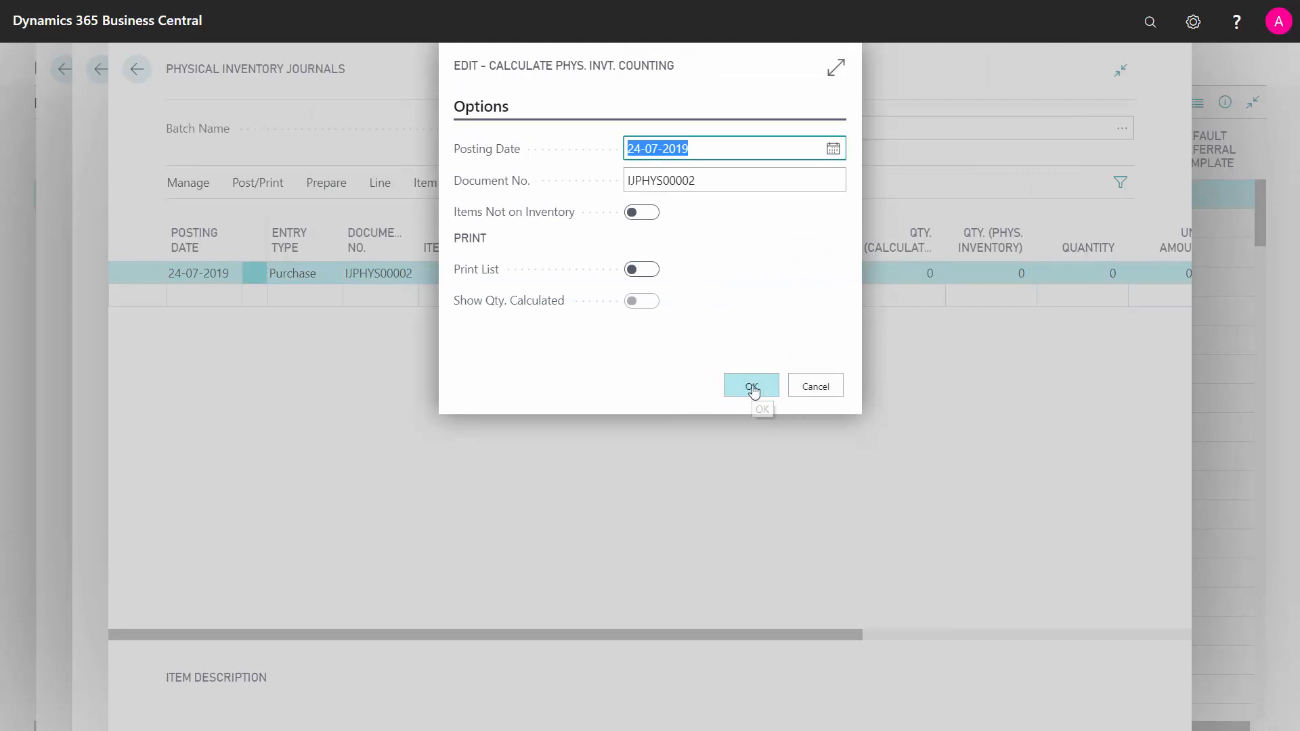
# Generate counting lines City Bike 85 and City Colibri Bike 86 and select City Bike's physical count
pyautogui.click(749, 386)
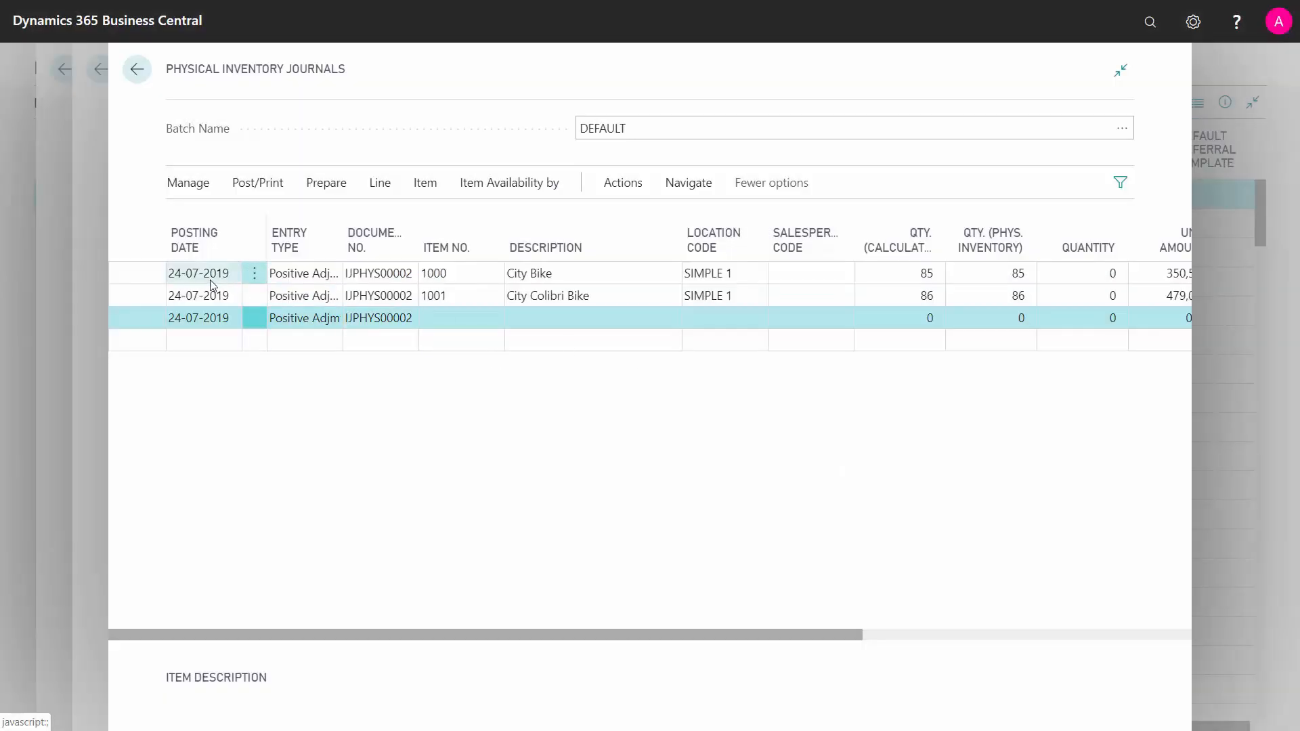
pyautogui.click(198, 272)
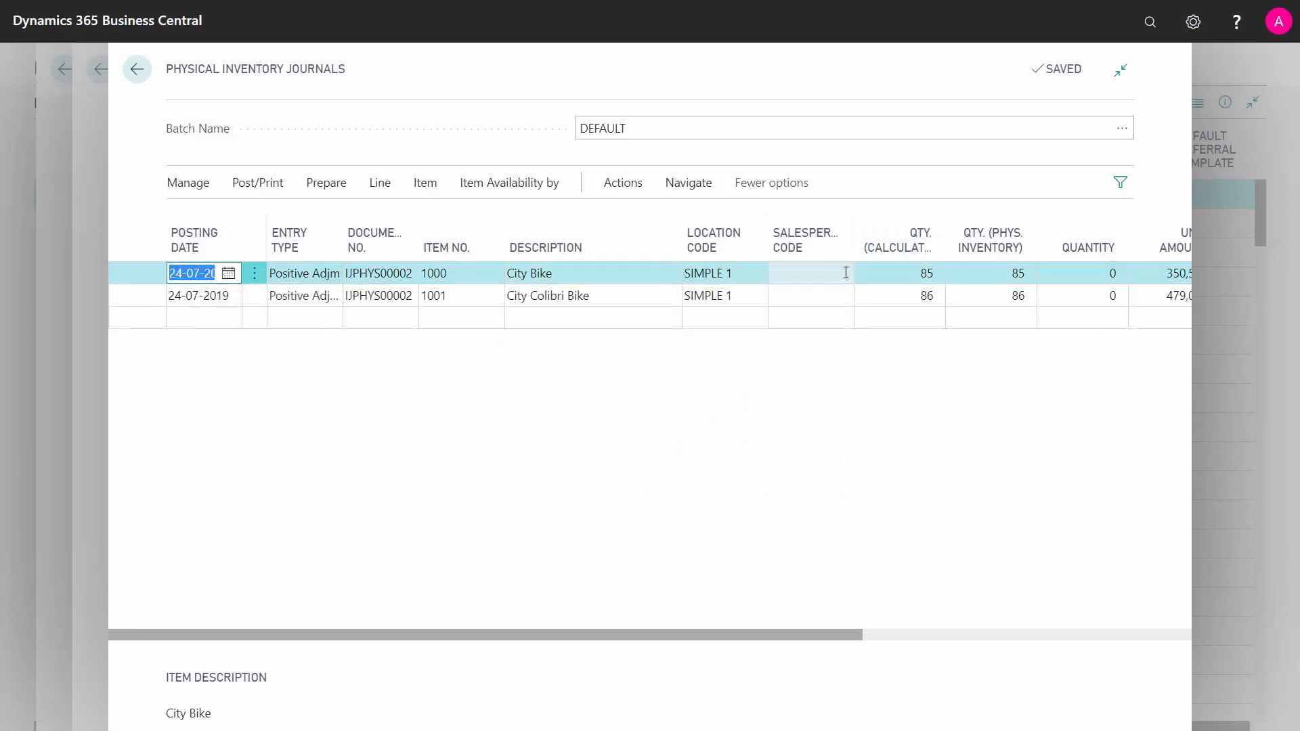
pyautogui.moveTo(991, 242)
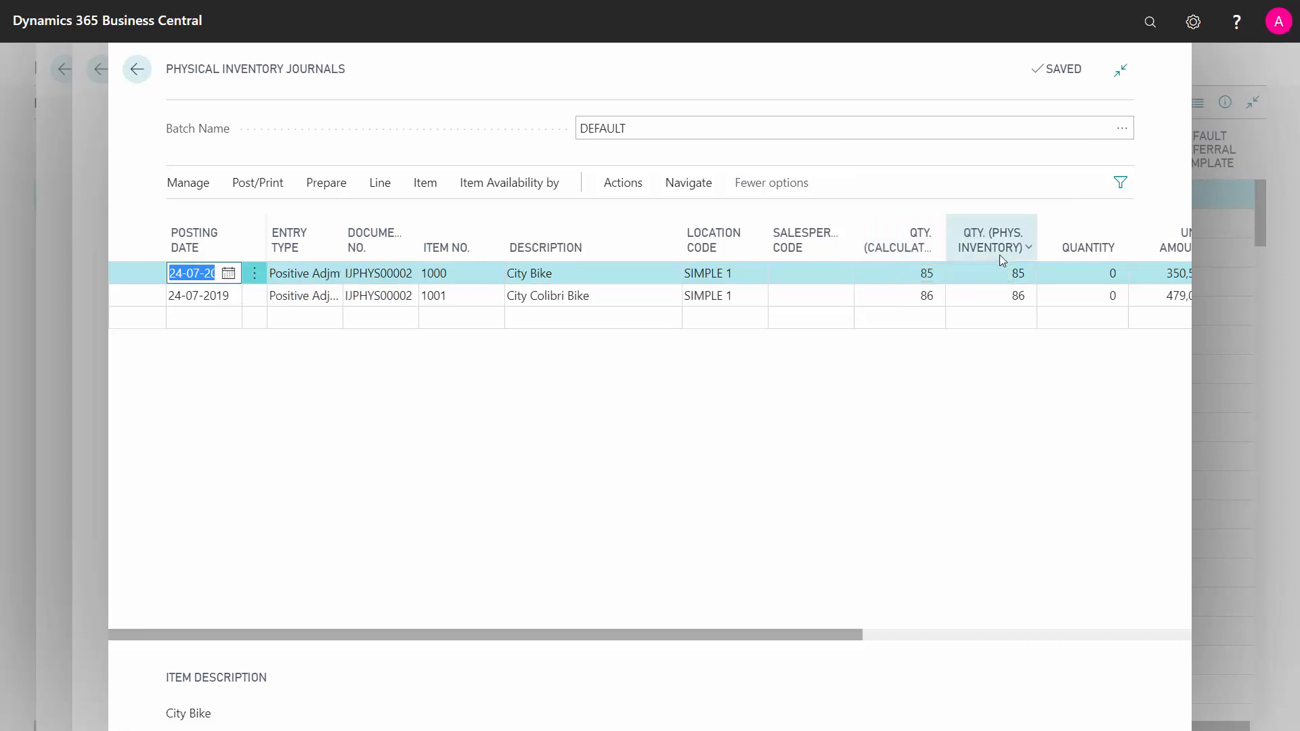
pyautogui.click(990, 273)
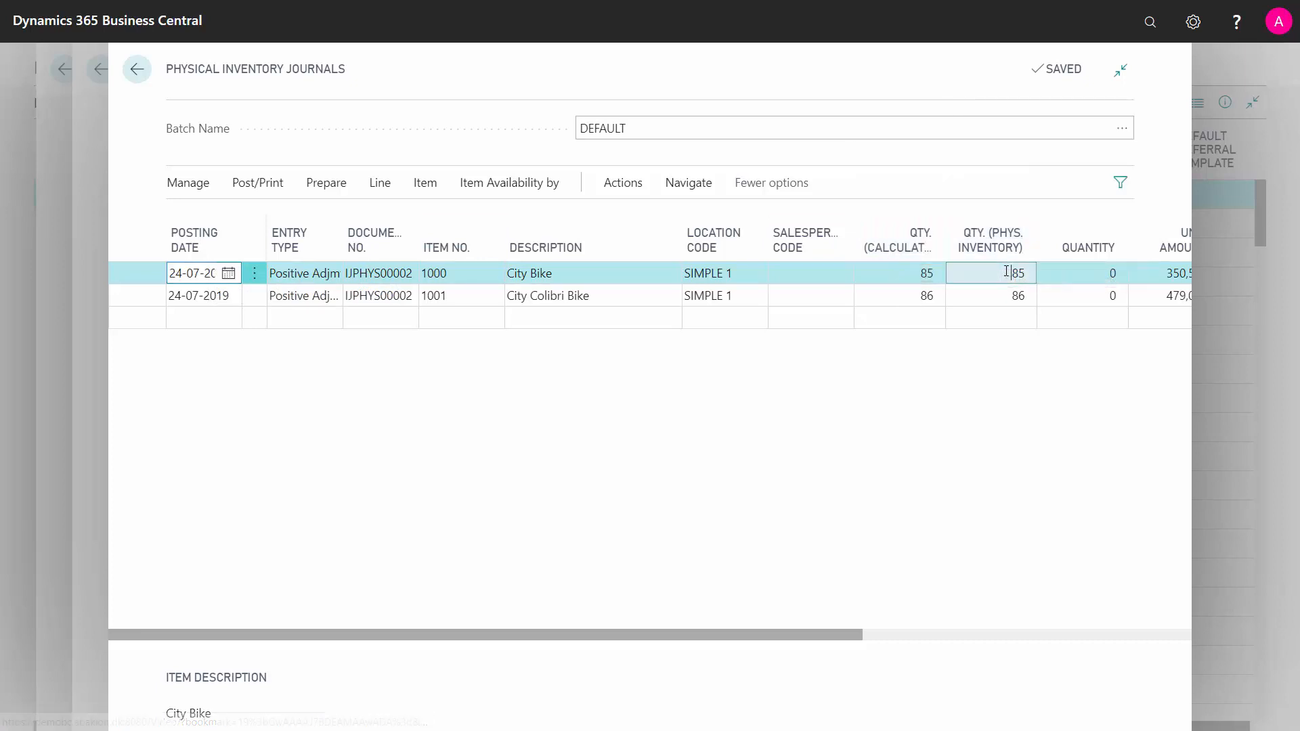
pyautogui.click(990, 272)
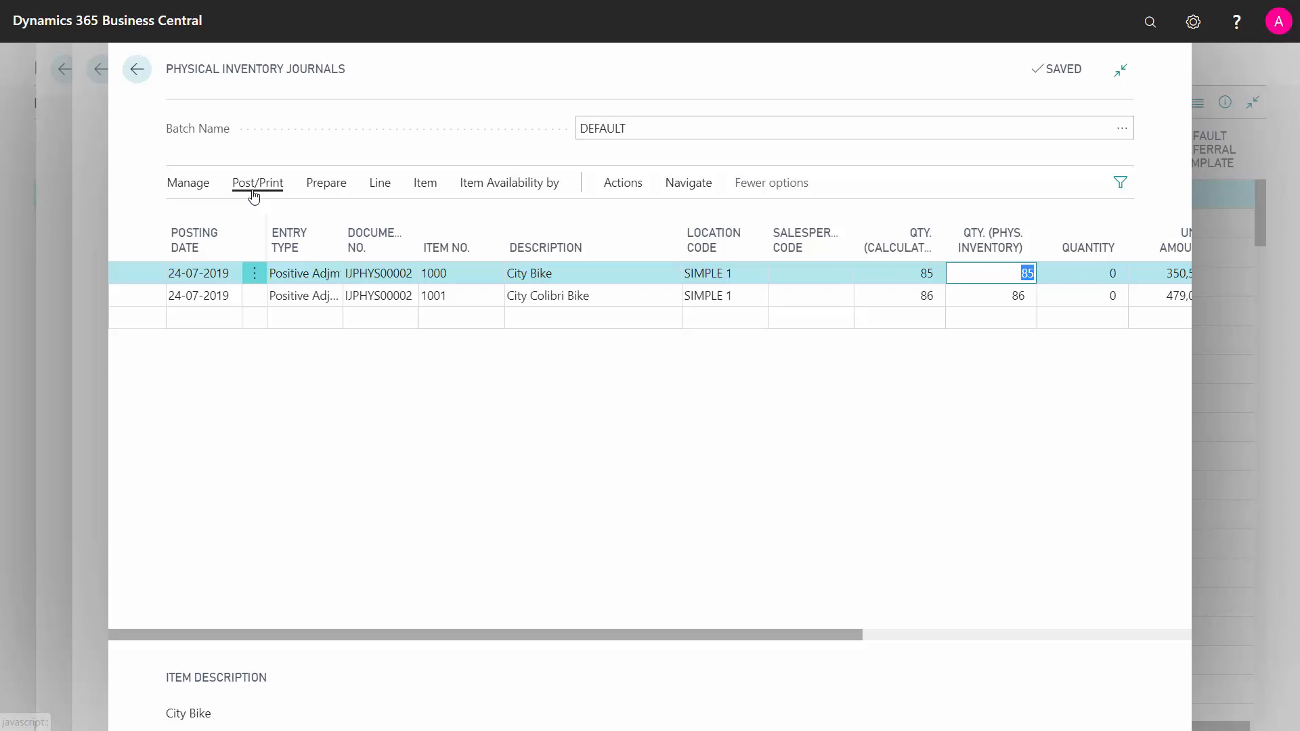
# Preview the Phys. Inventory List report showing both bikes with blank count fields
pyautogui.click(258, 183)
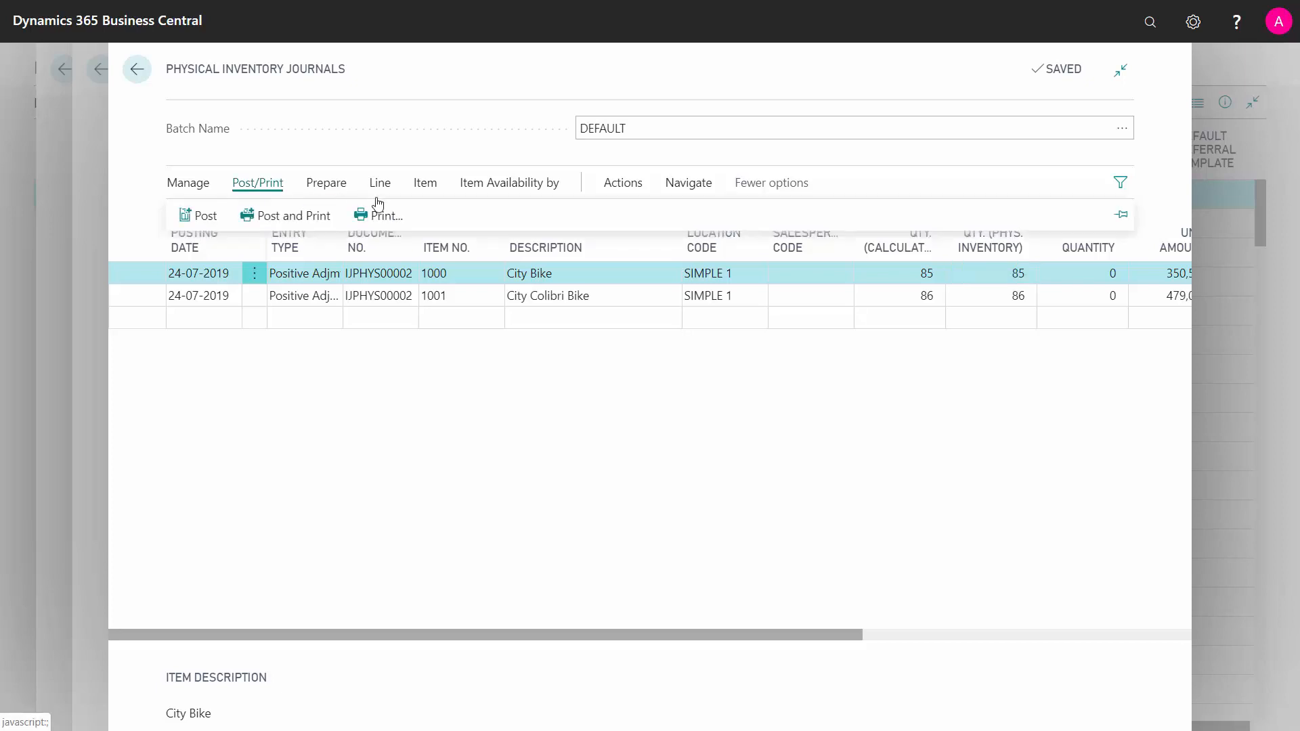
pyautogui.click(384, 215)
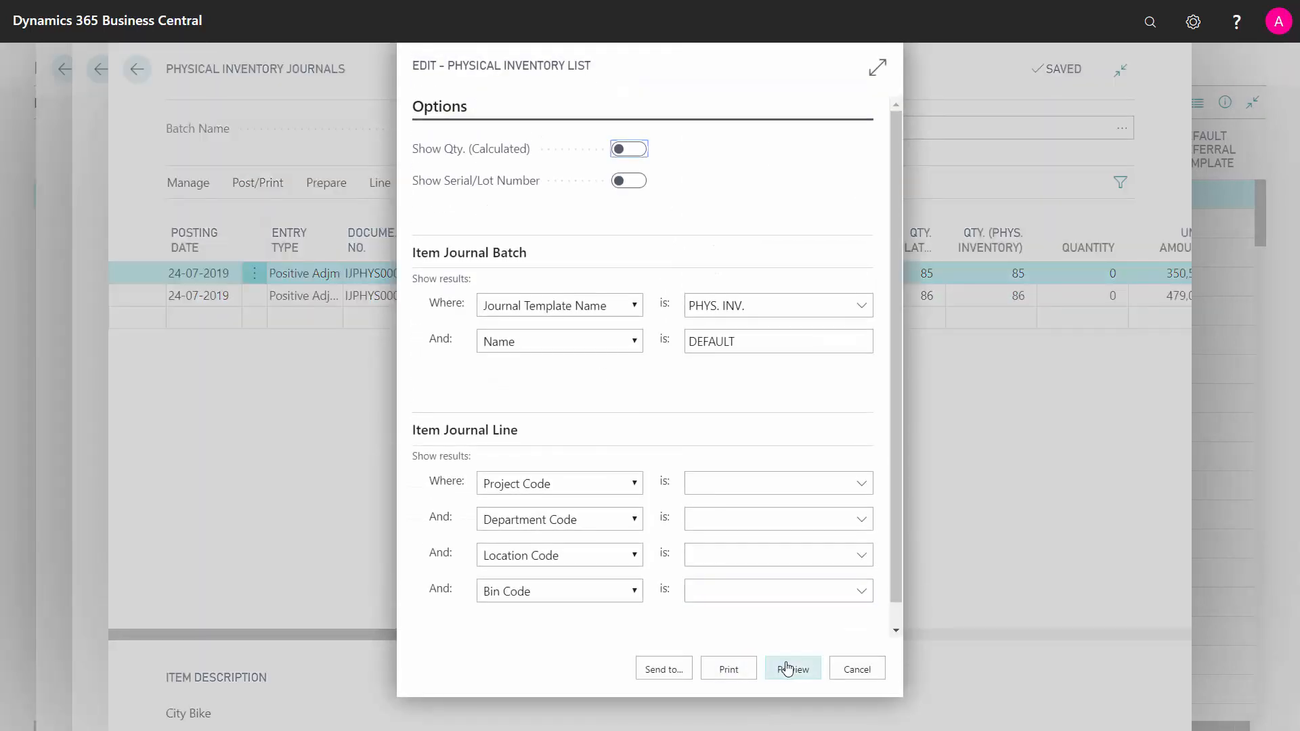
pyautogui.click(791, 669)
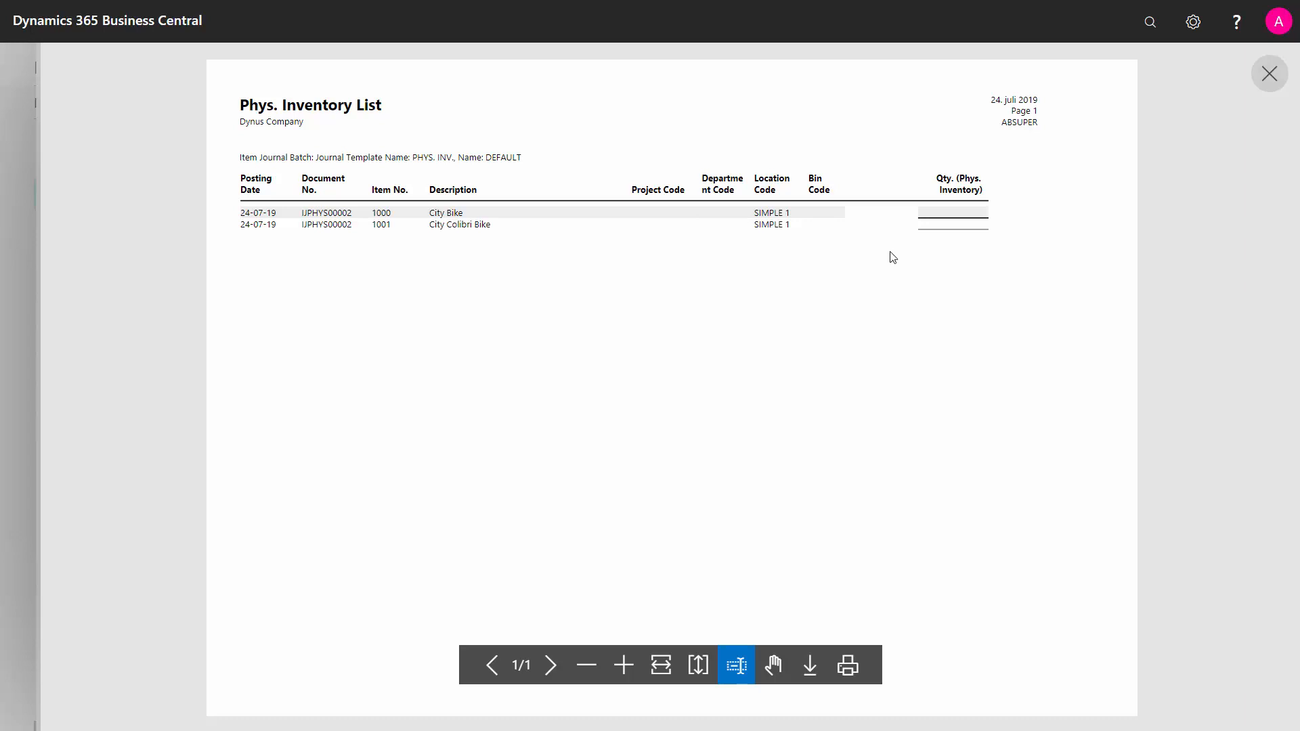
pyautogui.moveTo(1234, 111)
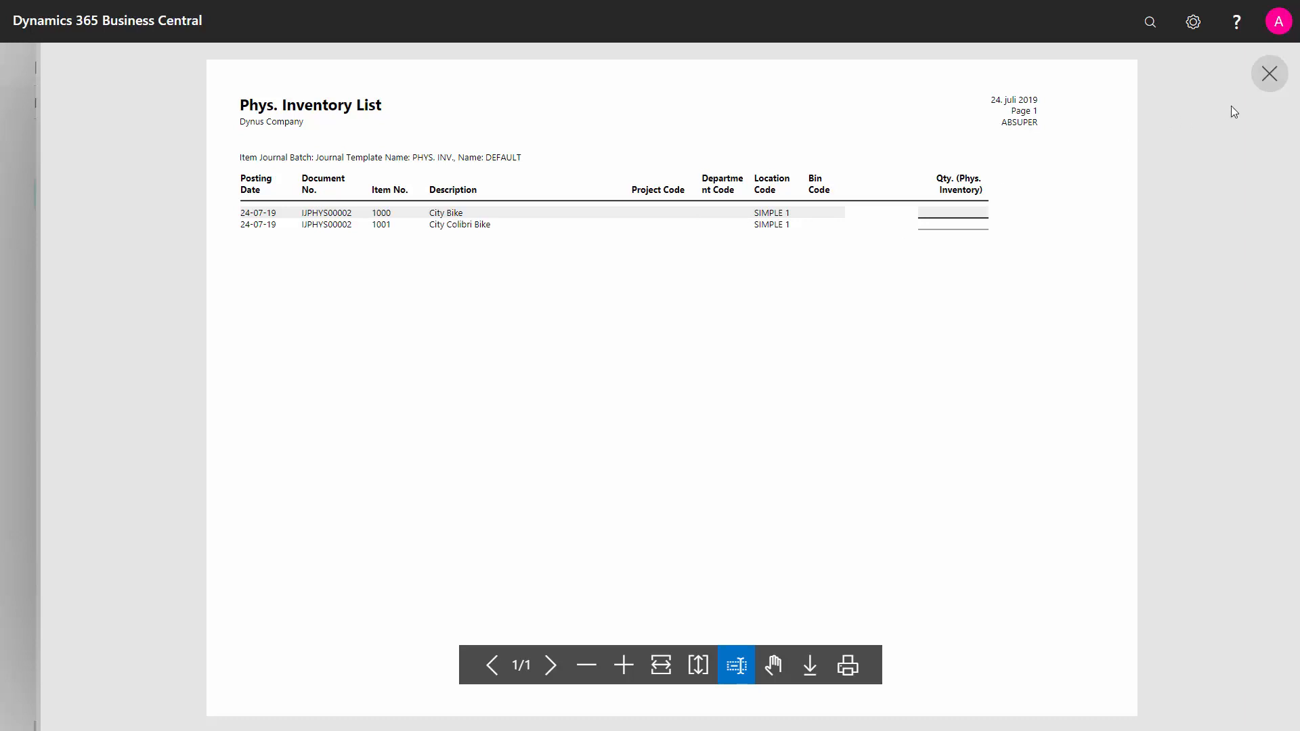
# Enter counted quantities 84 for City Bike and 87 for City Colibri Bike and post the journal
pyautogui.click(1269, 73)
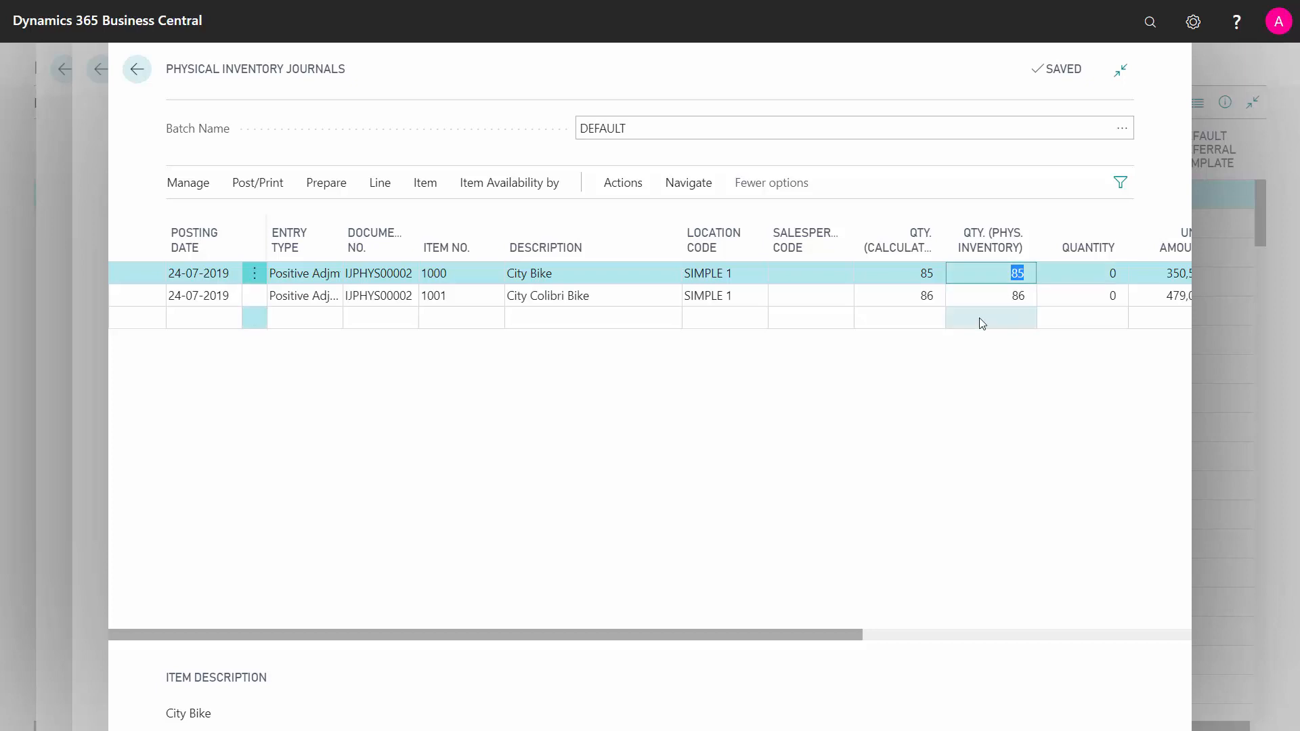
pyautogui.click(198, 296)
pyautogui.write('87')
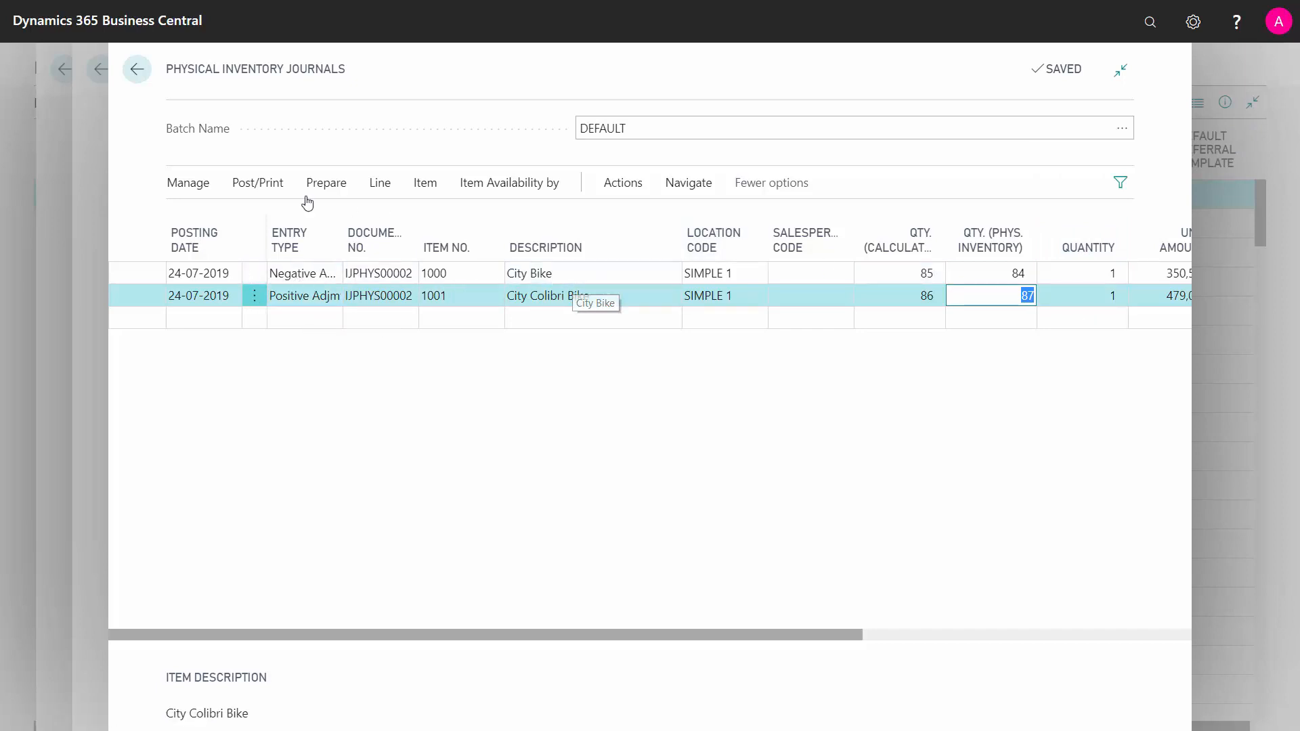
pyautogui.click(258, 183)
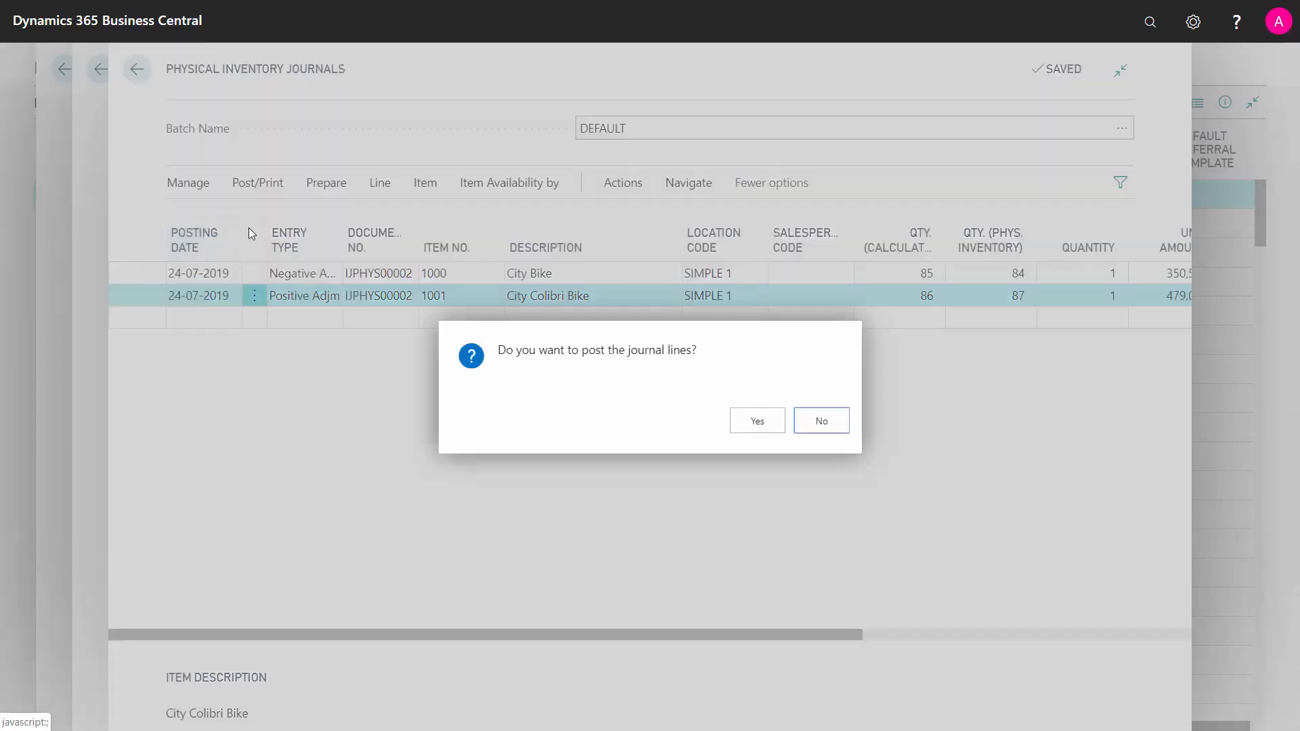
pyautogui.click(755, 420)
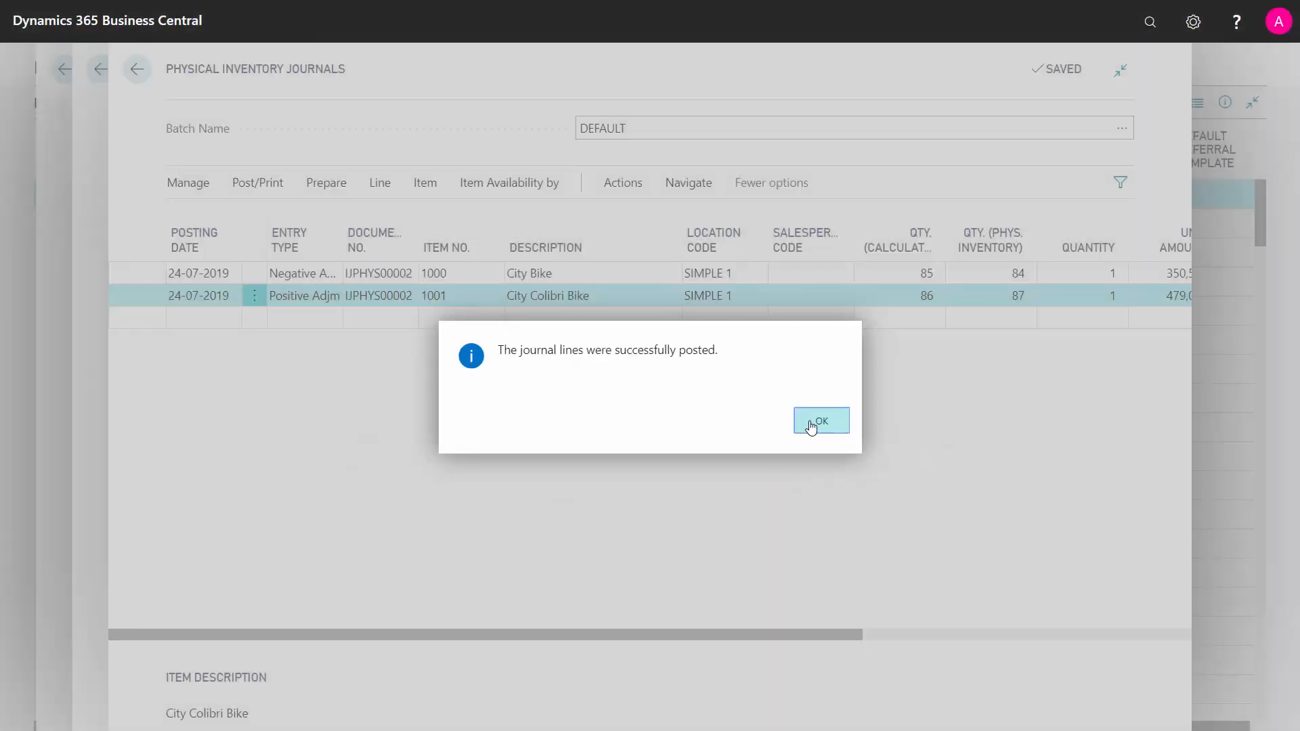
pyautogui.click(821, 420)
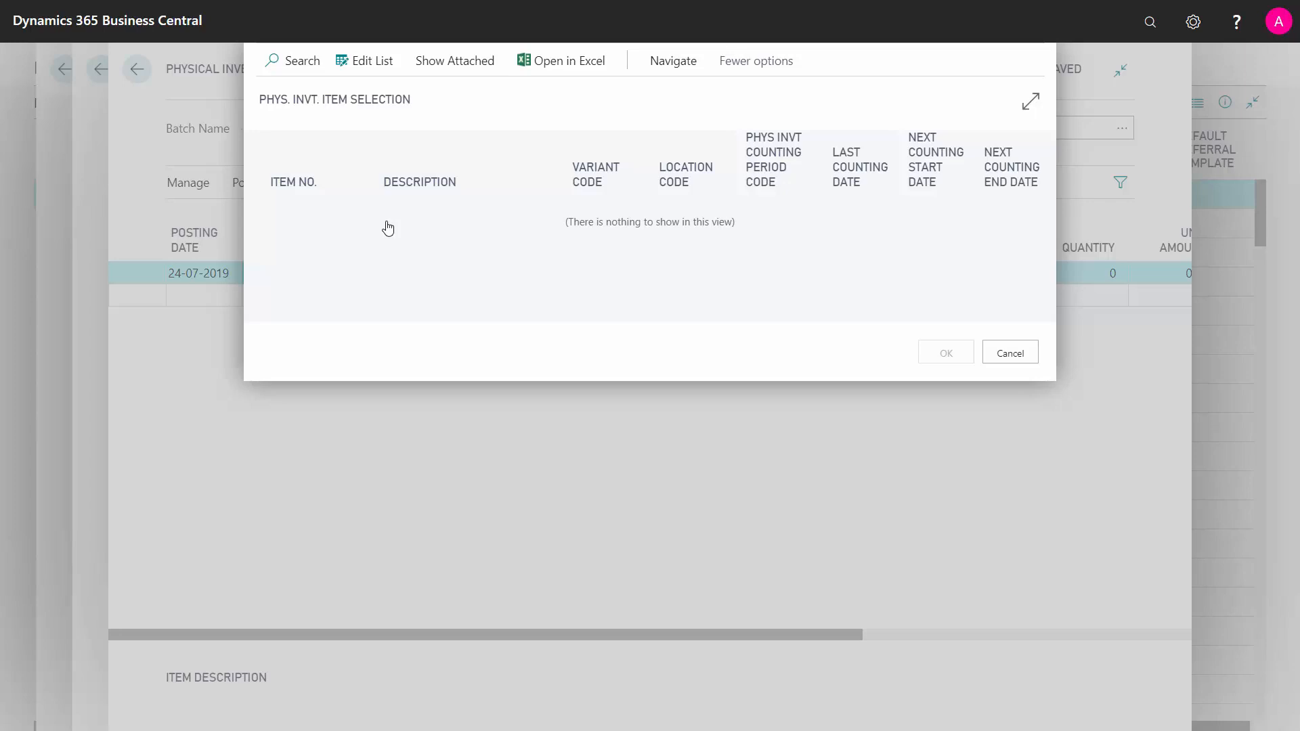
# Cancel the now-empty Calculate Counting Period item selection, leaving journal UPHYS00003 empty
pyautogui.click(1009, 352)
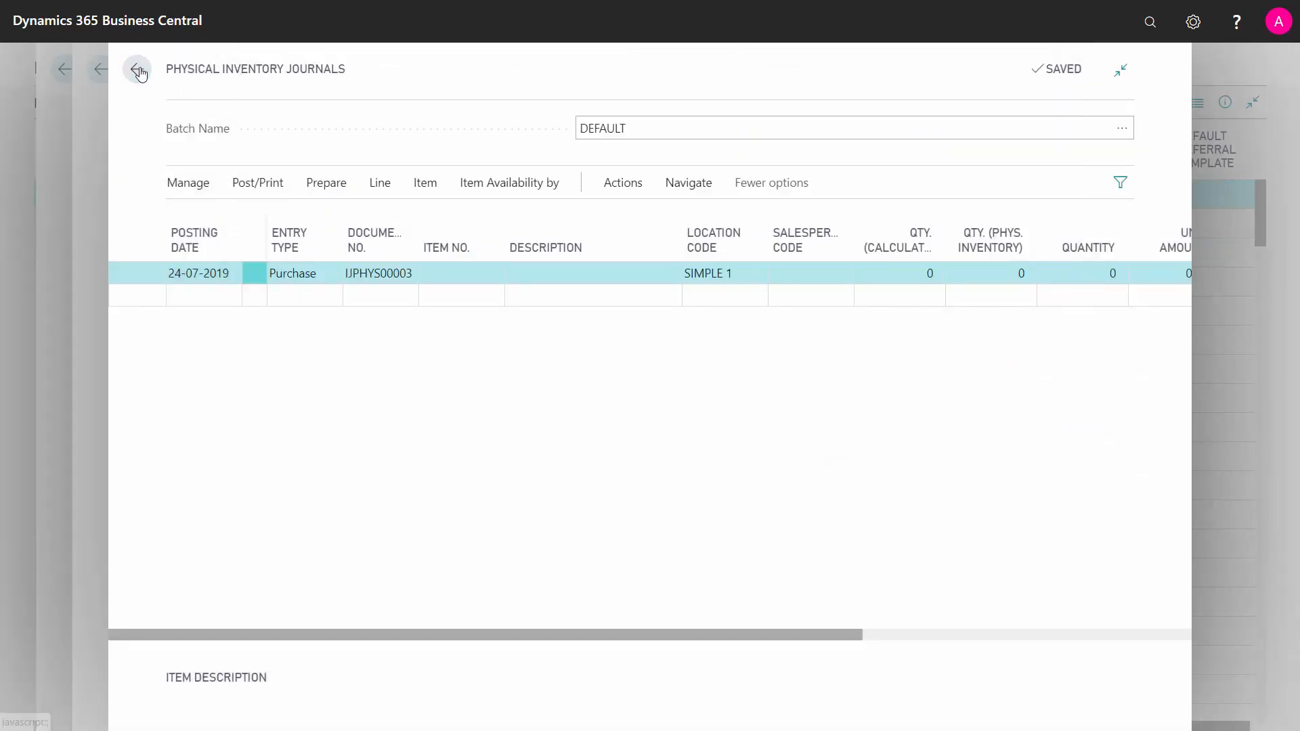